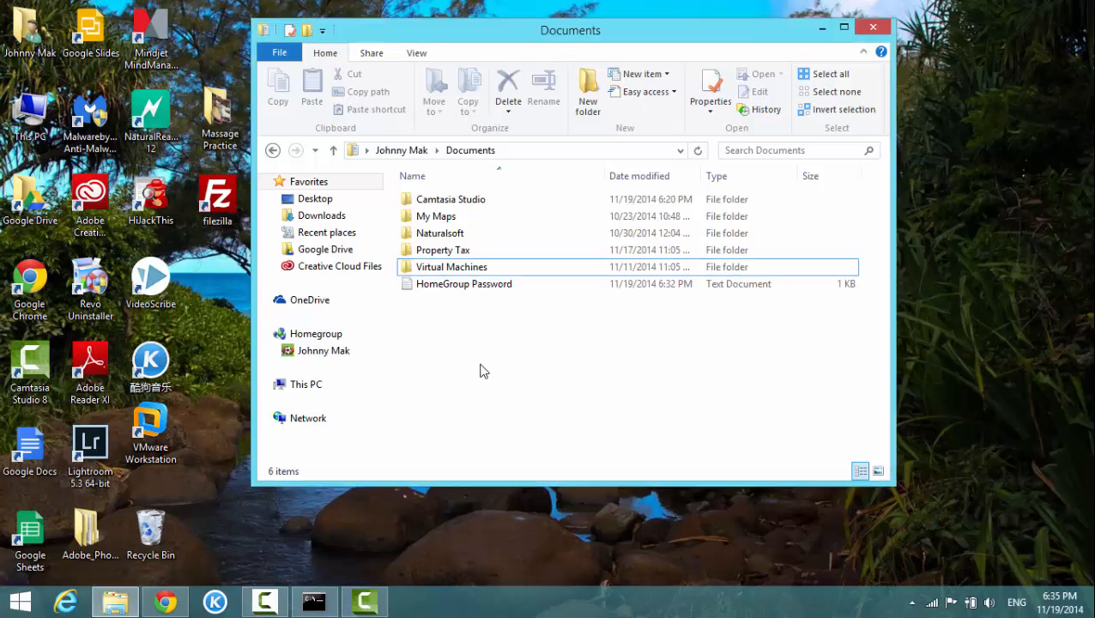
{"action": "mouse_move", "coordinate": [475, 379]}
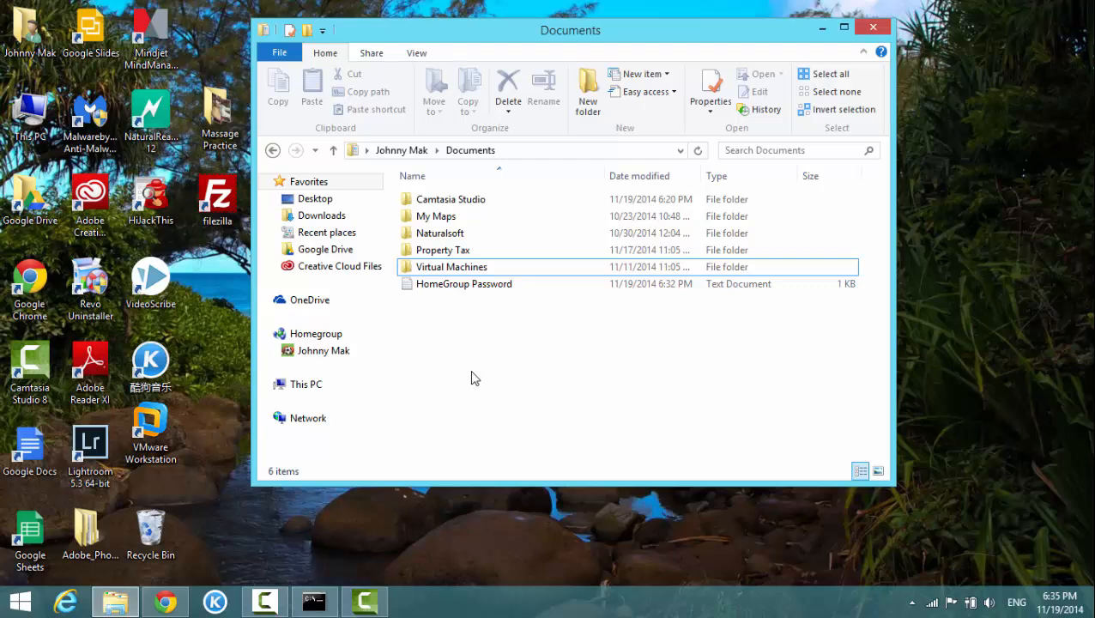
{"action": "mouse_move", "coordinate": [469, 361]}
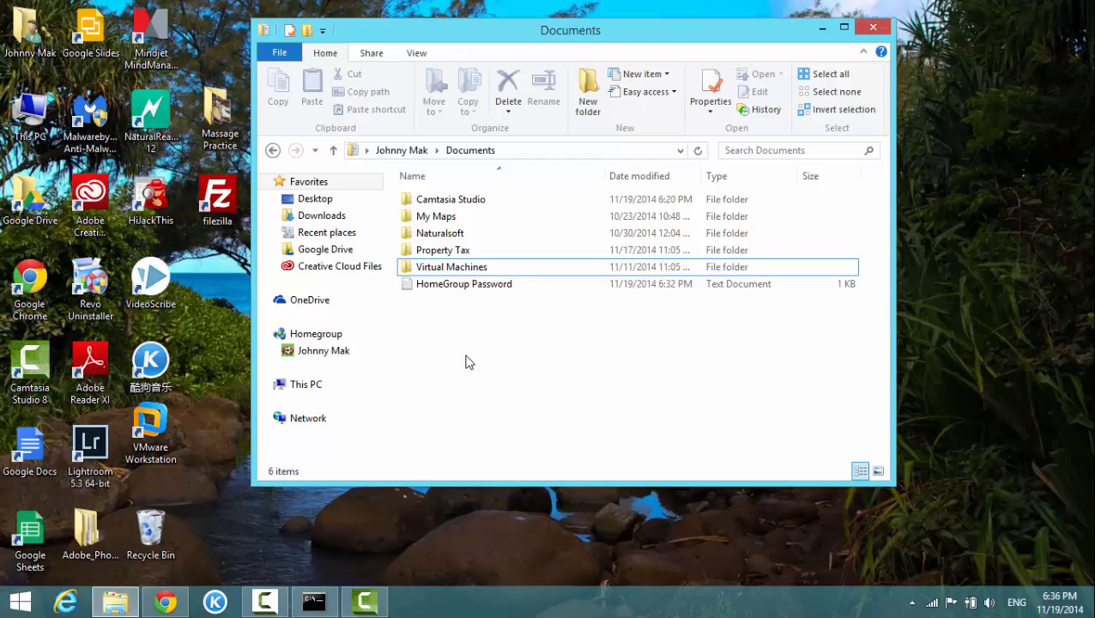
Create a new folder in Documents and type the name 'test folder'
{"action": "left_click", "coordinate": [450, 198]}
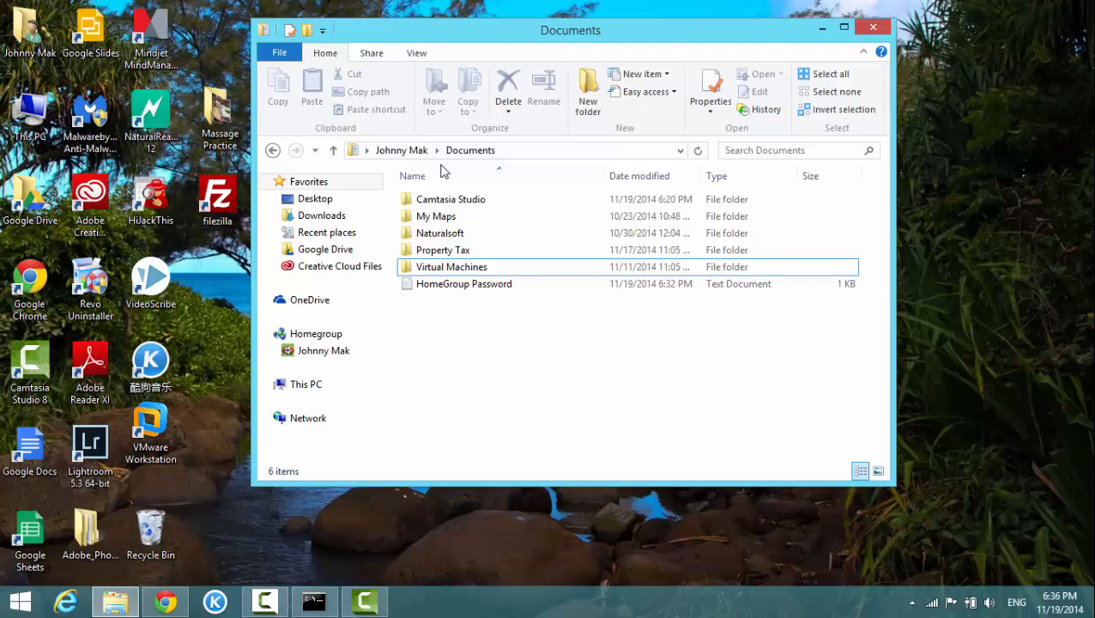
{"action": "mouse_move", "coordinate": [466, 322]}
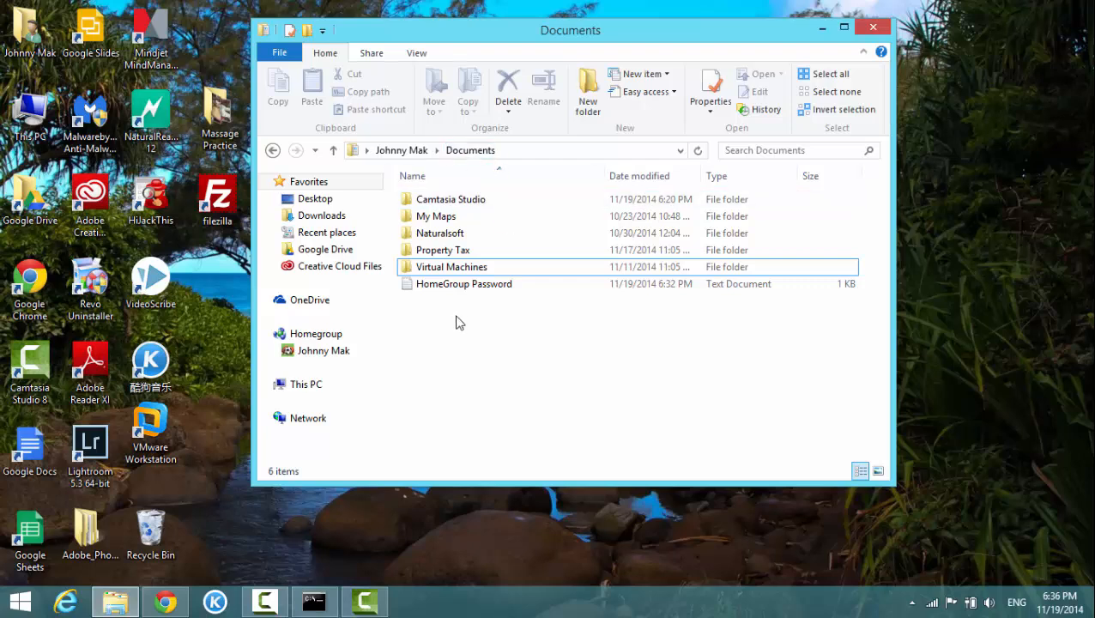
{"action": "mouse_move", "coordinate": [442, 334]}
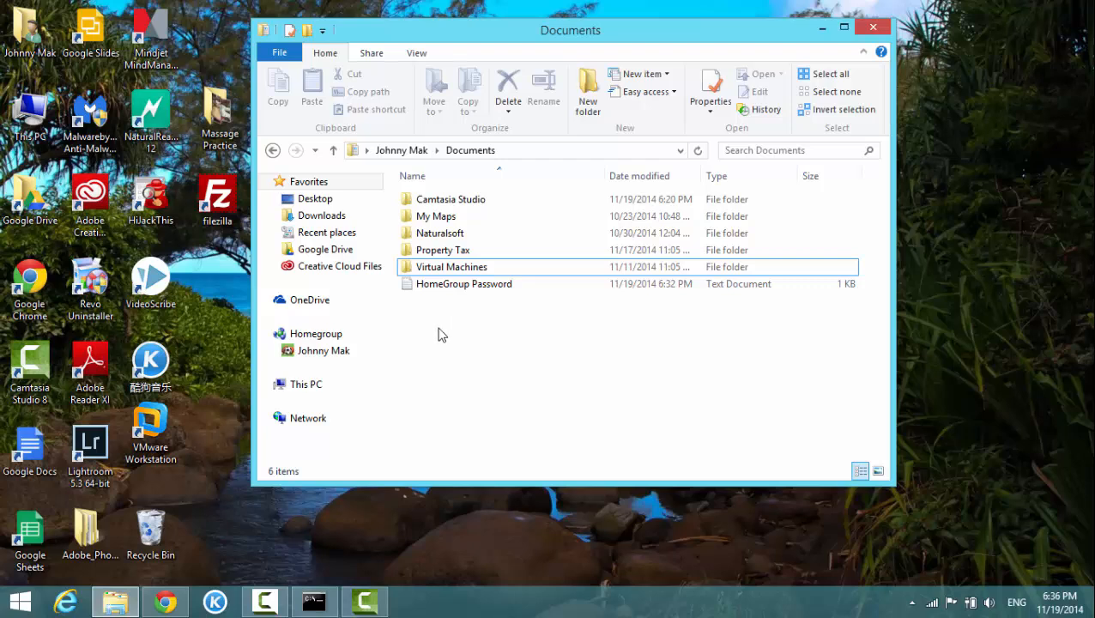
{"action": "mouse_move", "coordinate": [461, 332]}
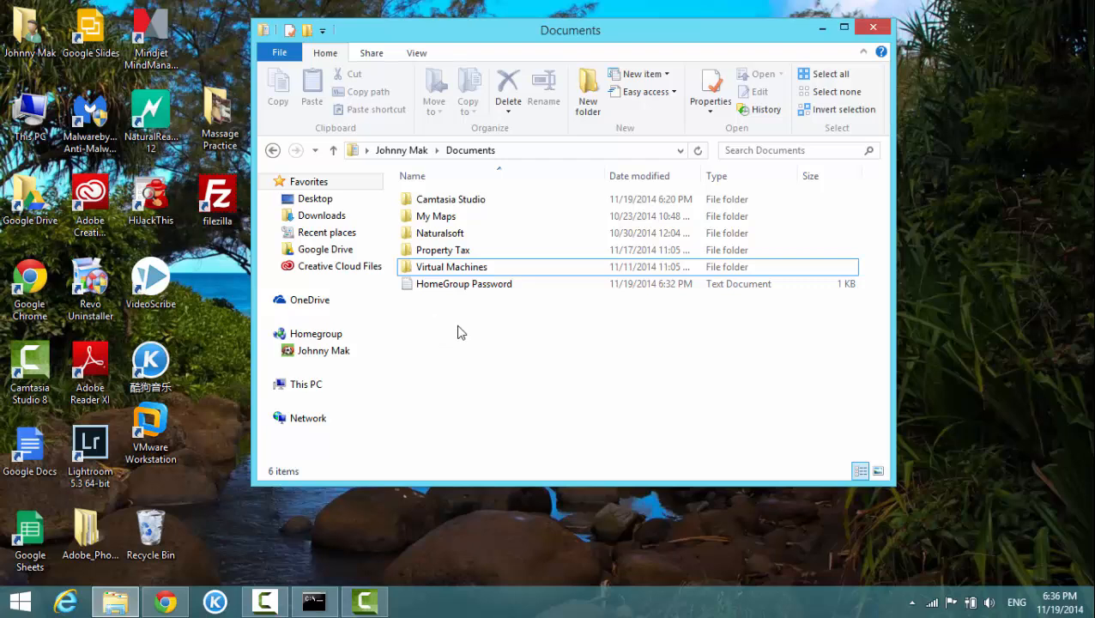
{"action": "mouse_move", "coordinate": [466, 338]}
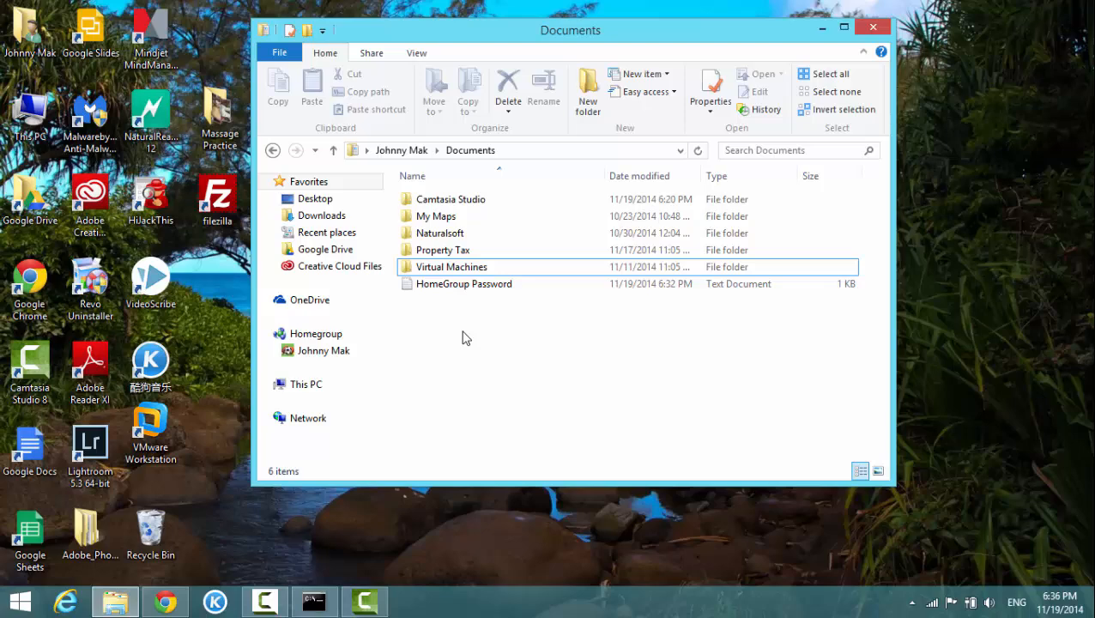
{"action": "mouse_move", "coordinate": [441, 328]}
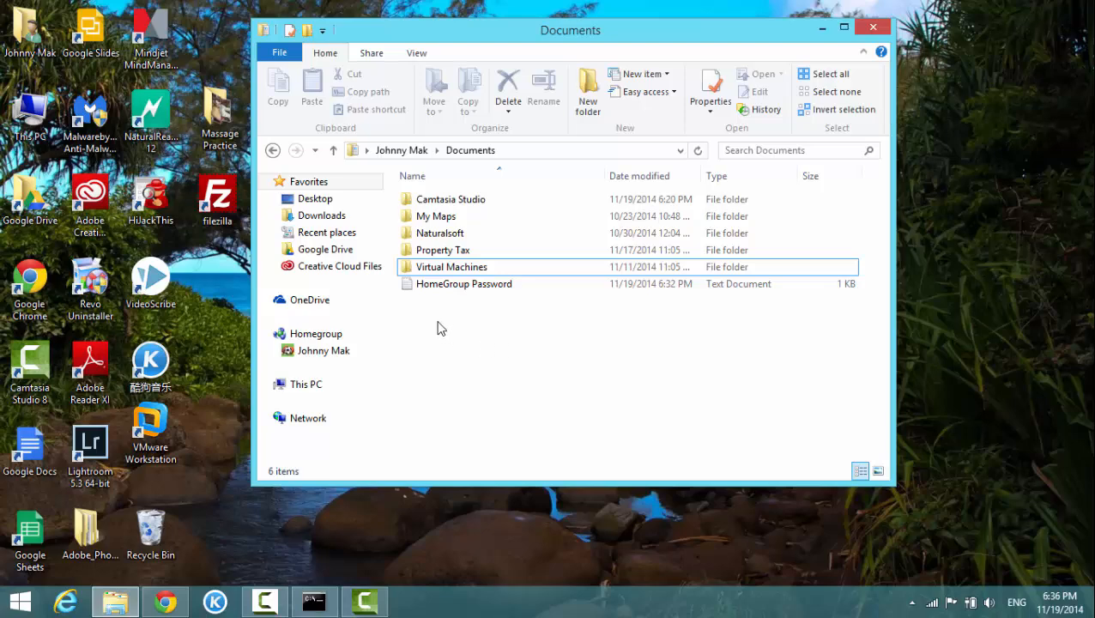
{"action": "right_click", "coordinate": [437, 328]}
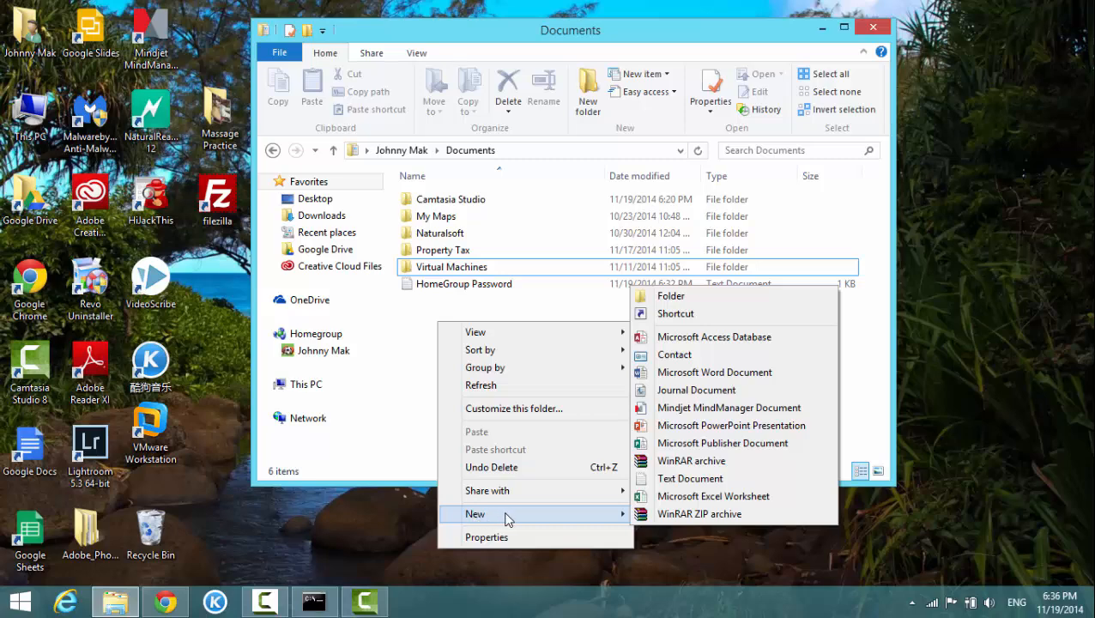
{"action": "mouse_move", "coordinate": [558, 517]}
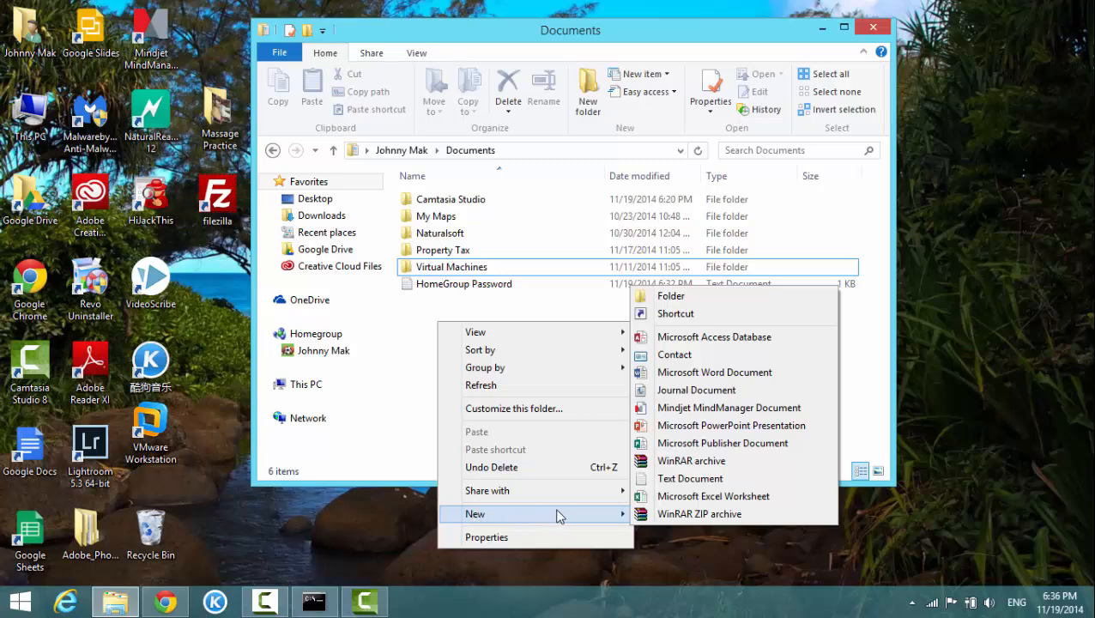
{"action": "mouse_move", "coordinate": [697, 372]}
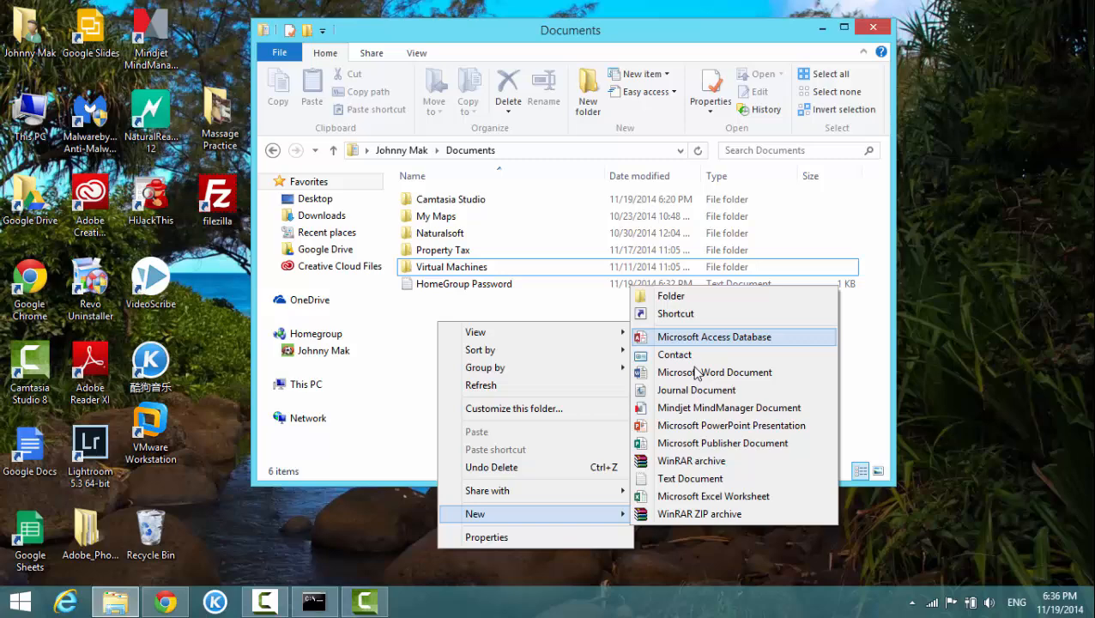
{"action": "mouse_move", "coordinate": [684, 304]}
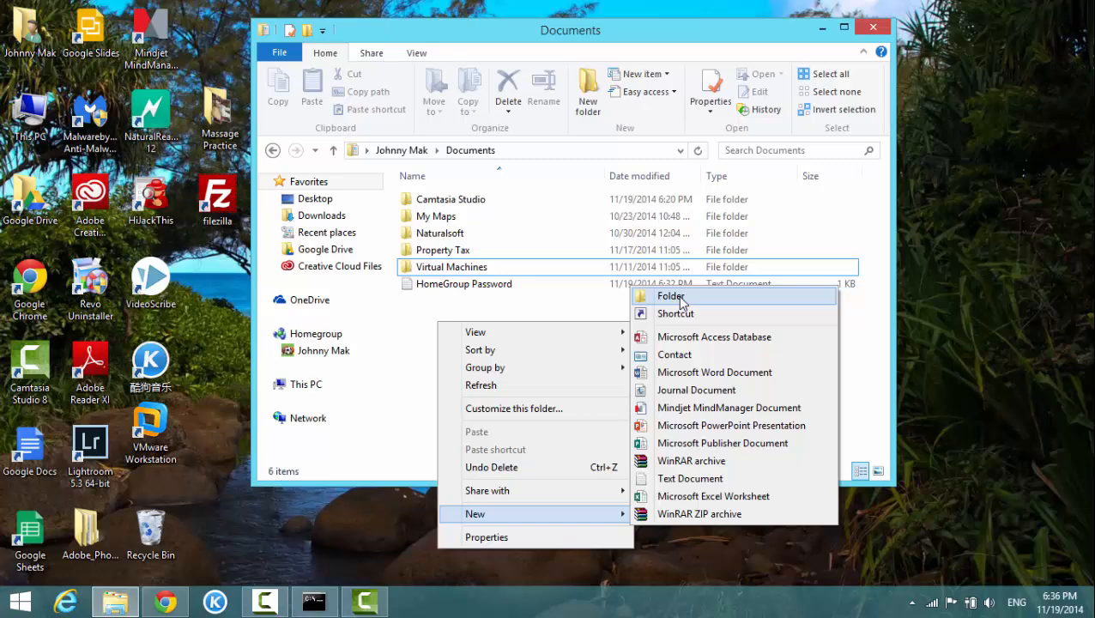
{"action": "left_click", "coordinate": [671, 295]}
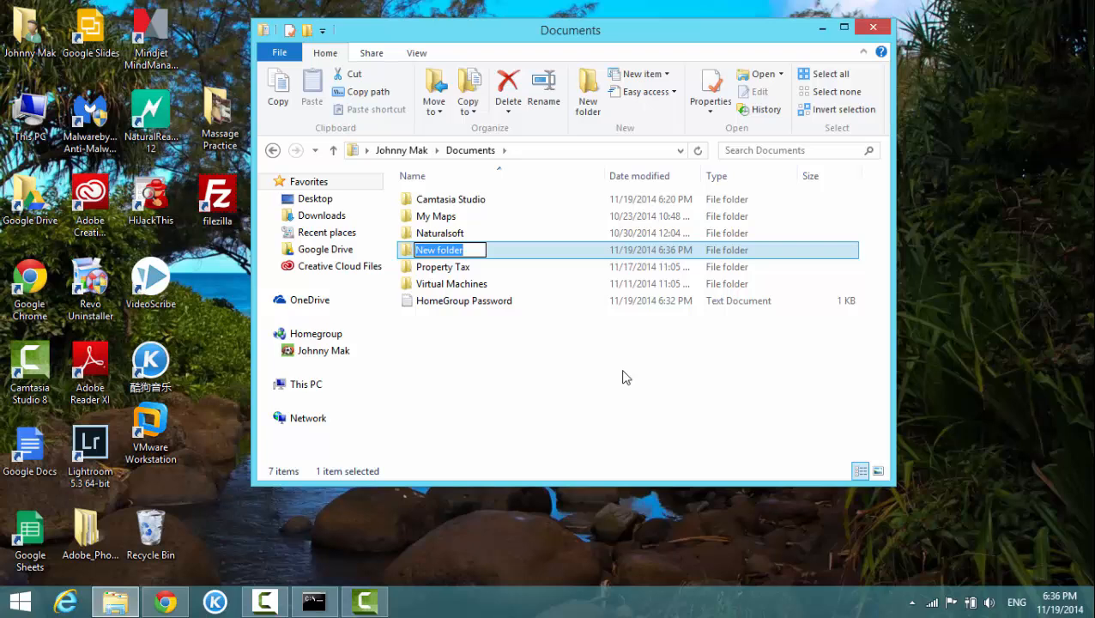
{"action": "type", "text": "test fo"}
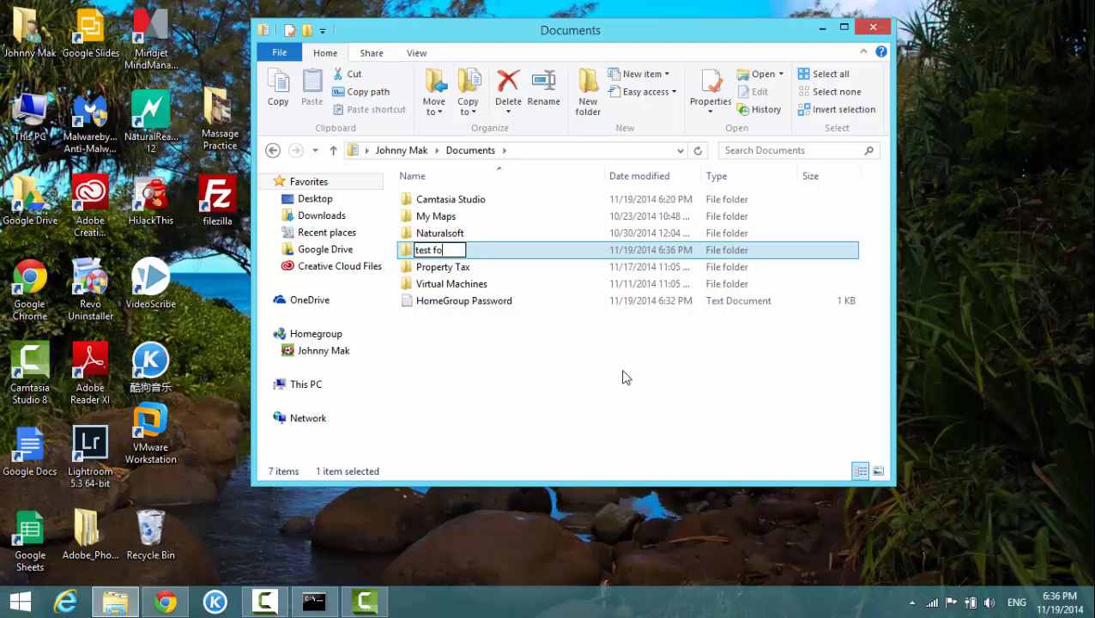
{"action": "type", "text": "lder"}
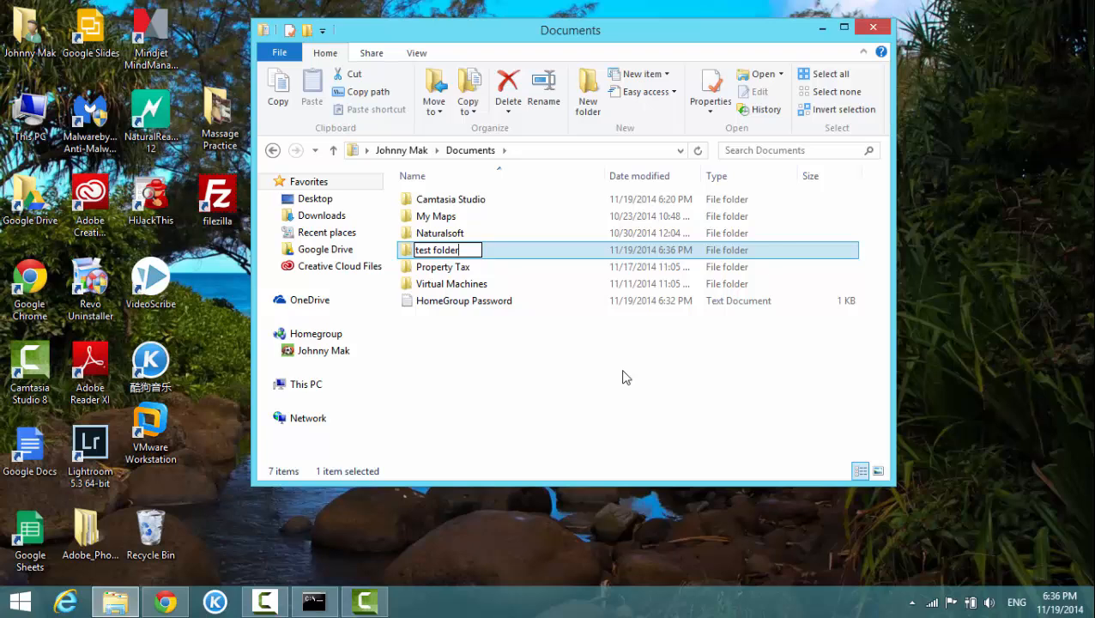
{"action": "mouse_move", "coordinate": [602, 369]}
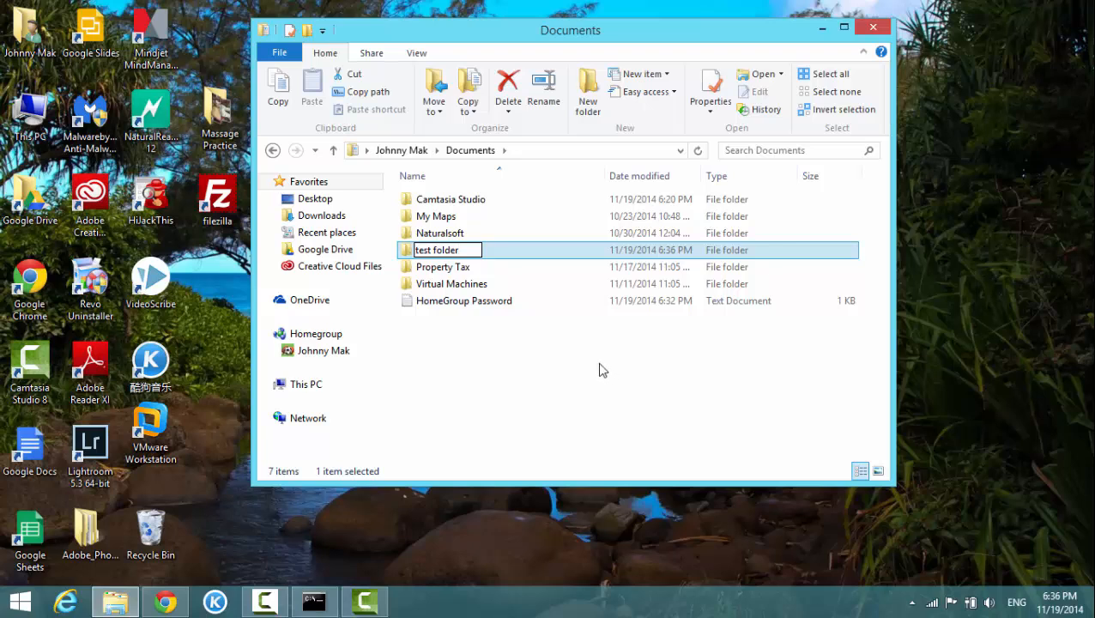
{"action": "mouse_move", "coordinate": [469, 367]}
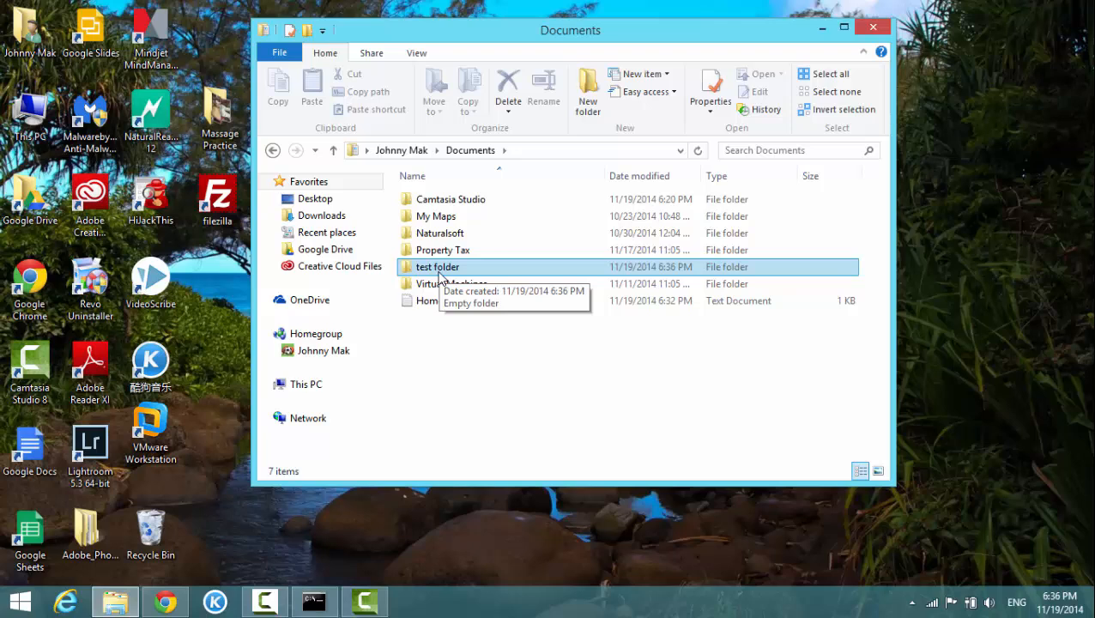
{"action": "mouse_move", "coordinate": [433, 300]}
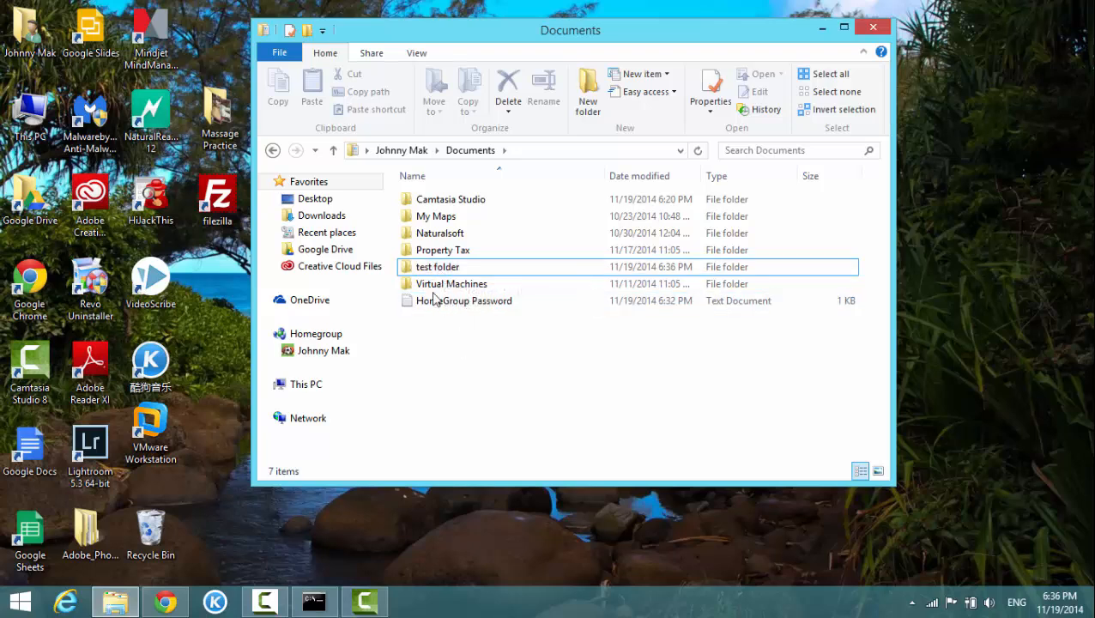
Open 'test folder', go back to Documents, then reopen 'test folder'
{"action": "left_click", "coordinate": [437, 266]}
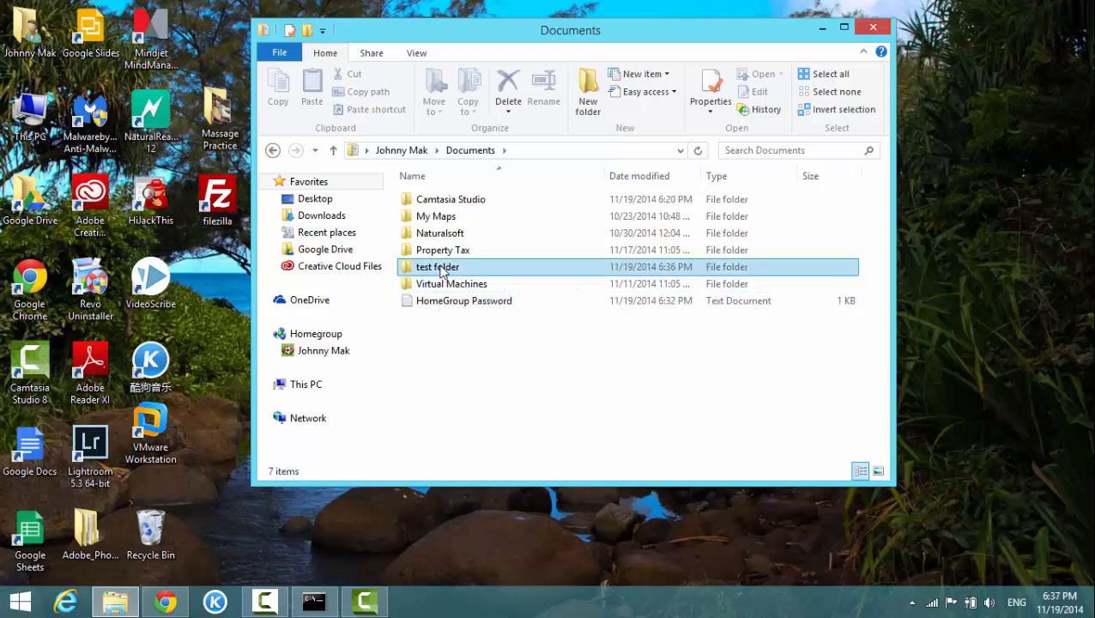
{"action": "double_click", "coordinate": [438, 266]}
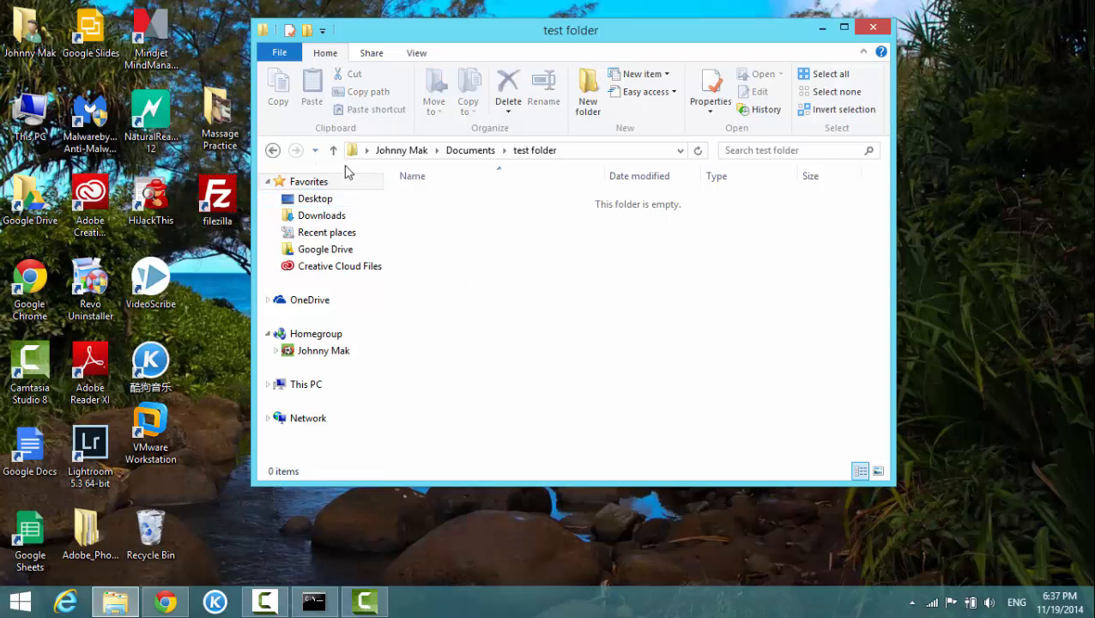
{"action": "left_click", "coordinate": [272, 150]}
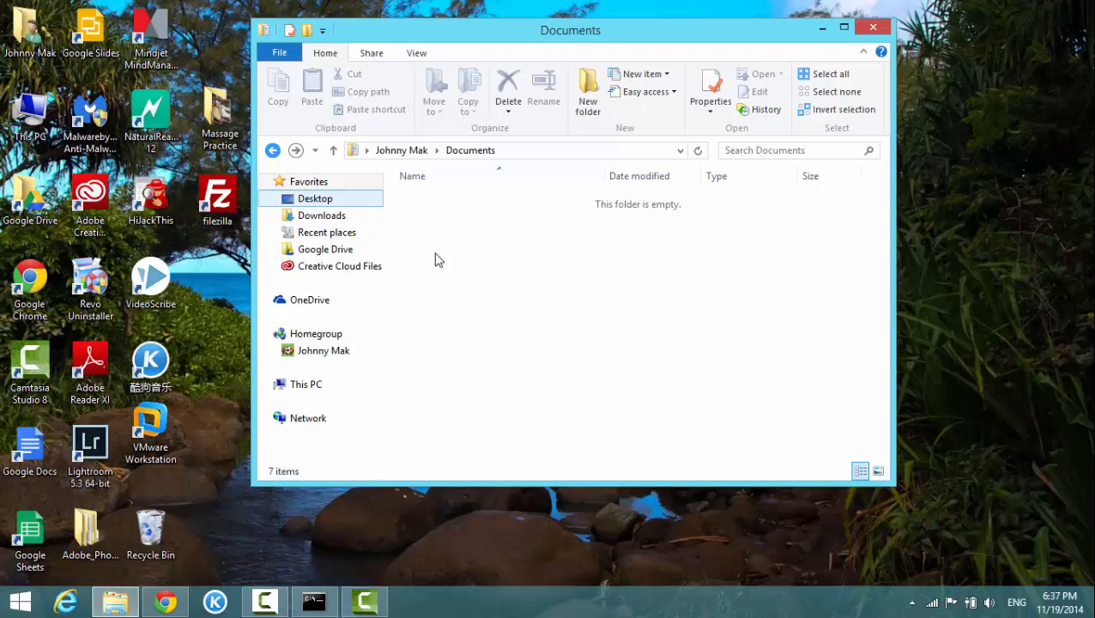
{"action": "left_click", "coordinate": [437, 265]}
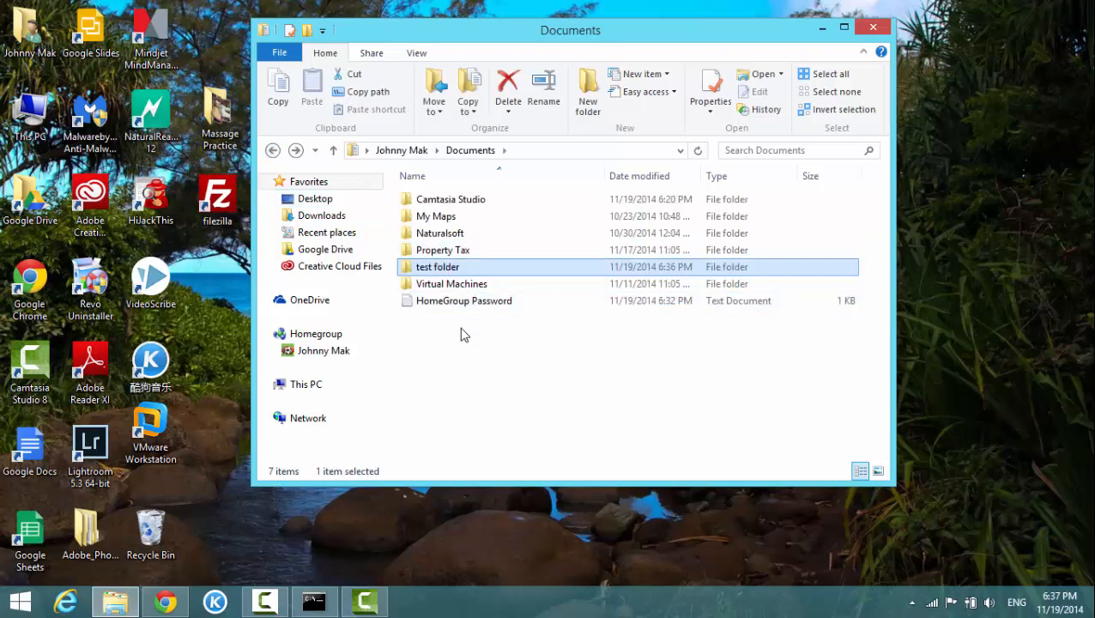
{"action": "mouse_move", "coordinate": [469, 327]}
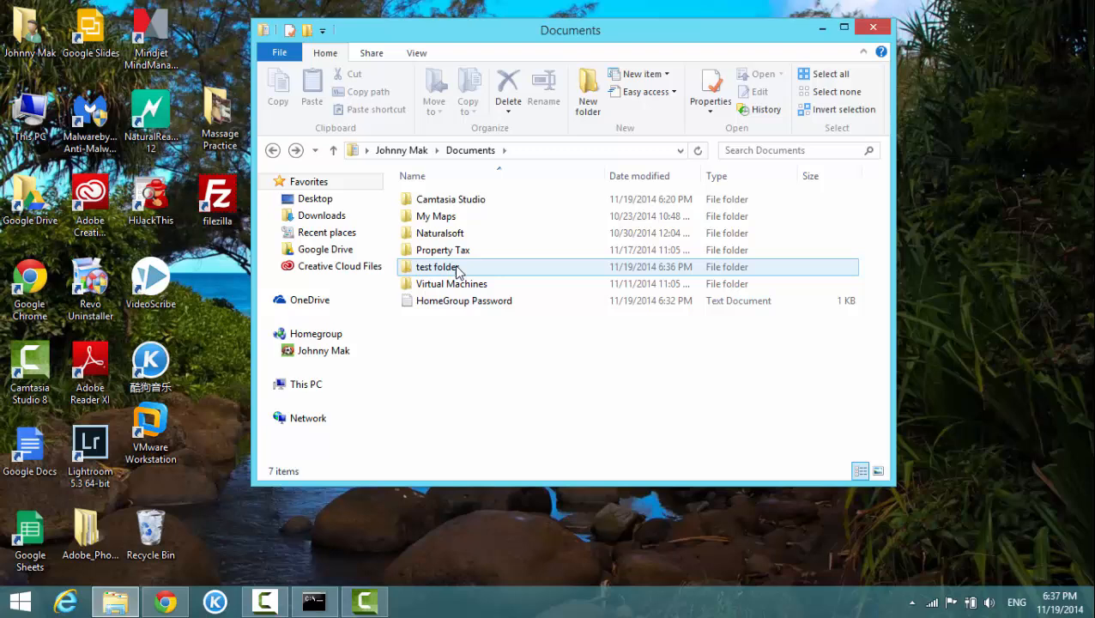
{"action": "double_click", "coordinate": [438, 266]}
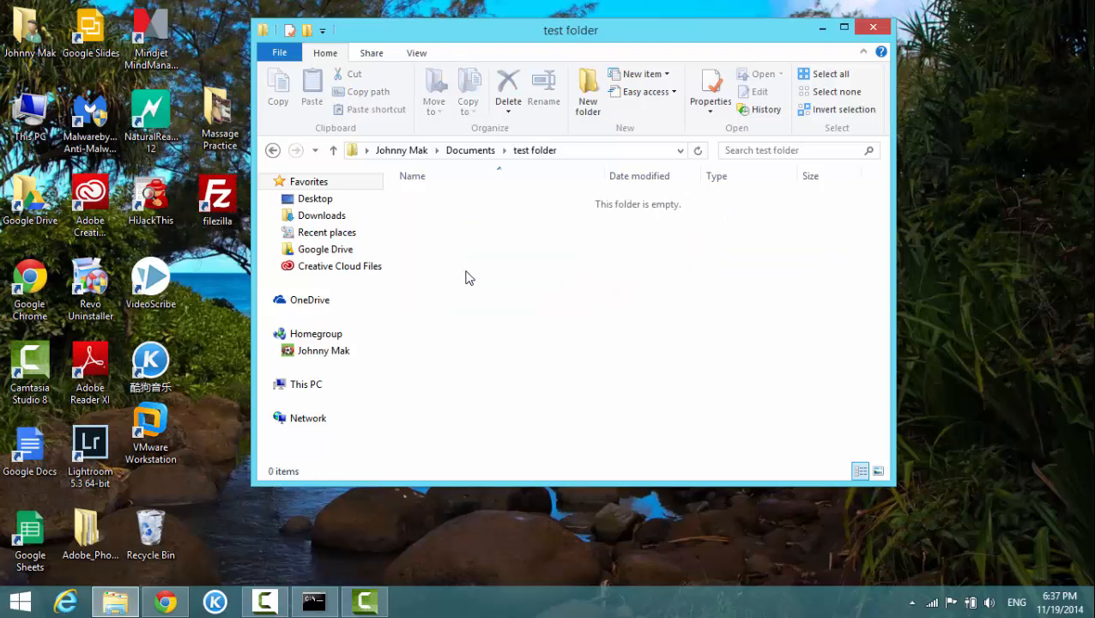
Add a new subfolder named 'test folder 2' inside test folder
{"action": "right_click", "coordinate": [469, 277]}
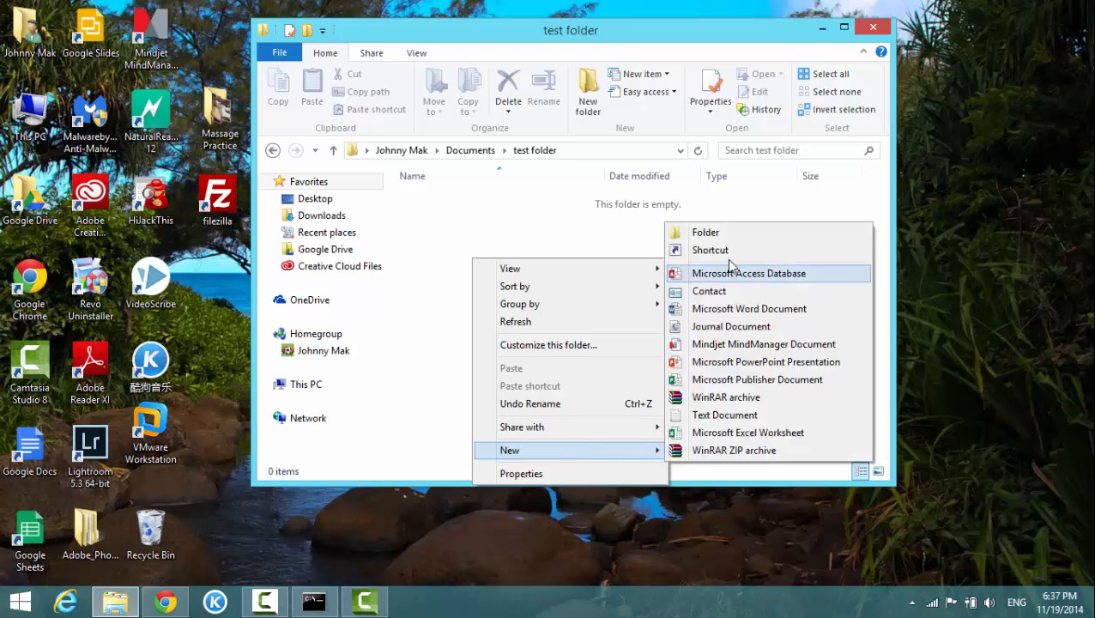
{"action": "mouse_move", "coordinate": [705, 236]}
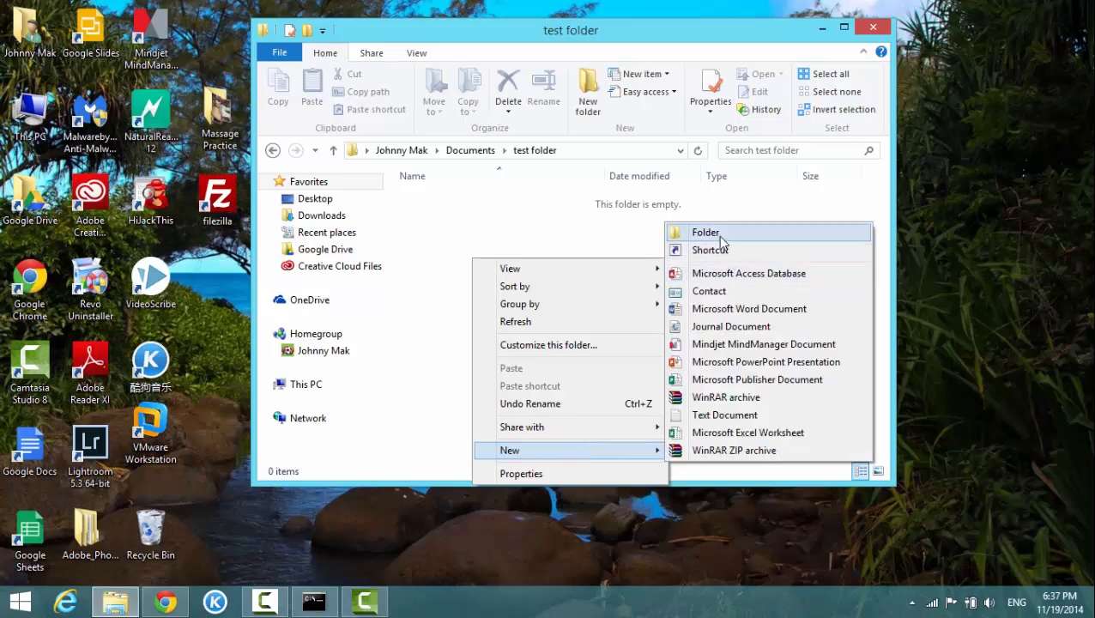
{"action": "left_click", "coordinate": [704, 232]}
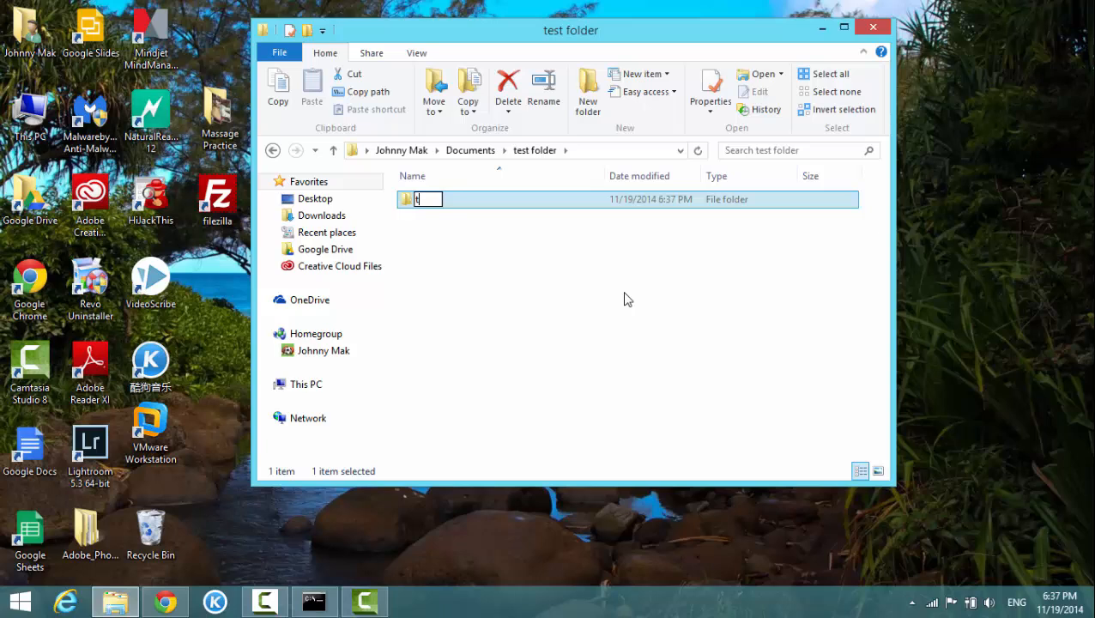
{"action": "type", "text": "test folder 2"}
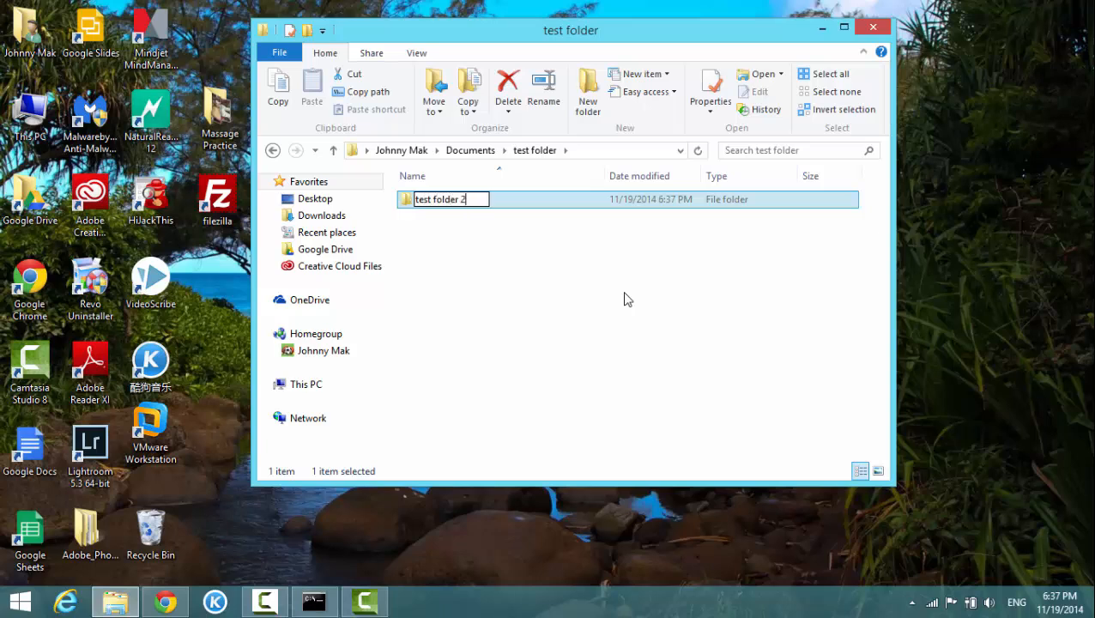
{"action": "key", "text": "enter"}
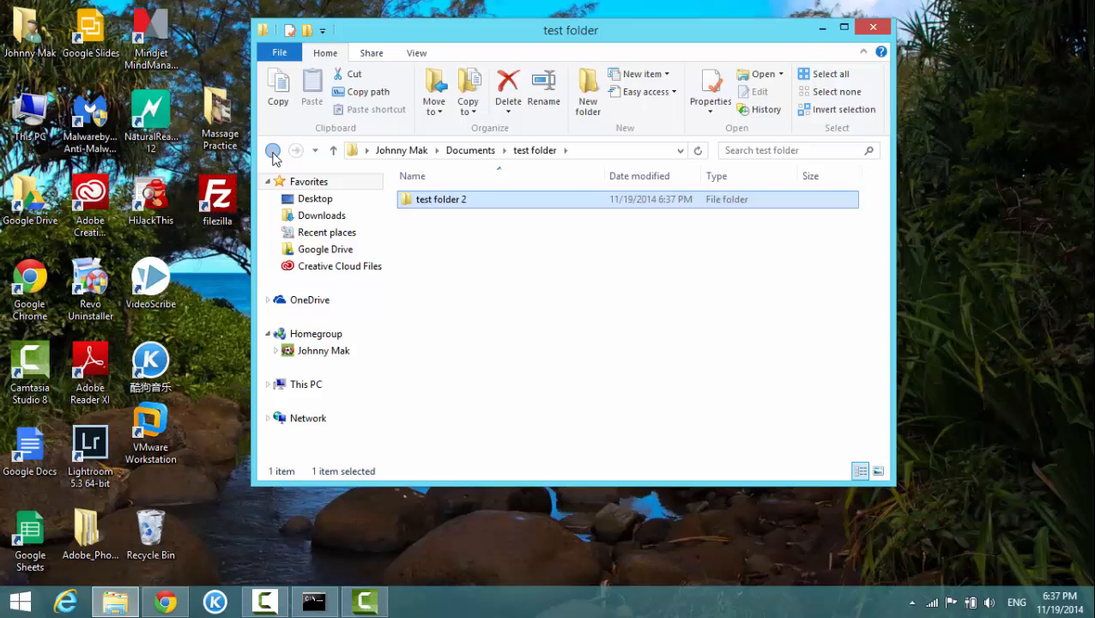
Reopen 'test folder' from Documents to check its contents, then return to Documents
{"action": "left_click", "coordinate": [273, 151]}
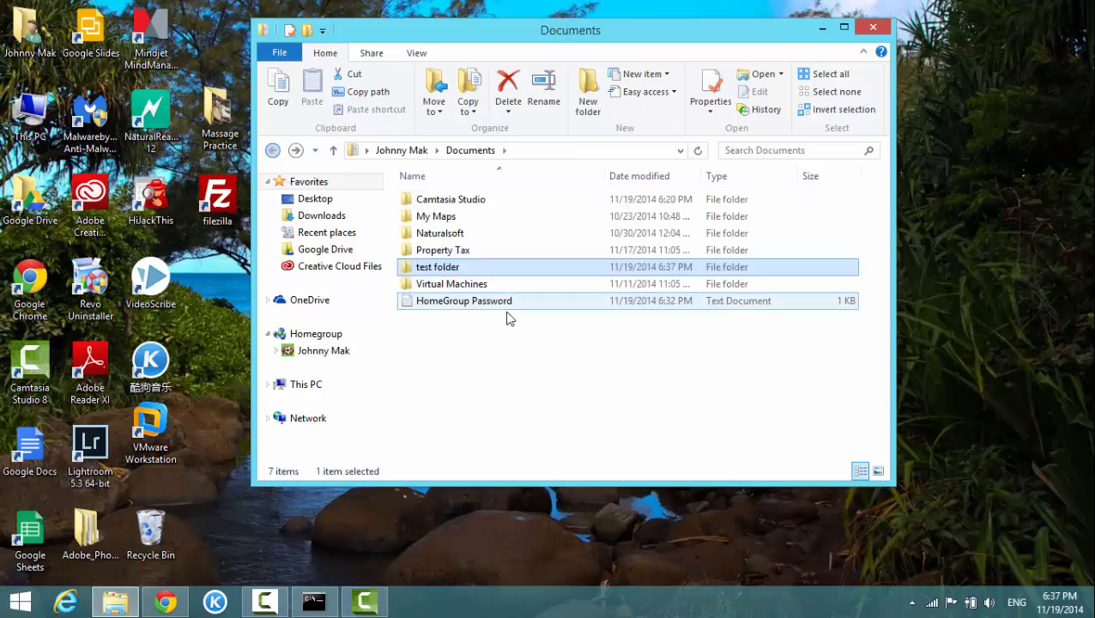
{"action": "left_click", "coordinate": [438, 267]}
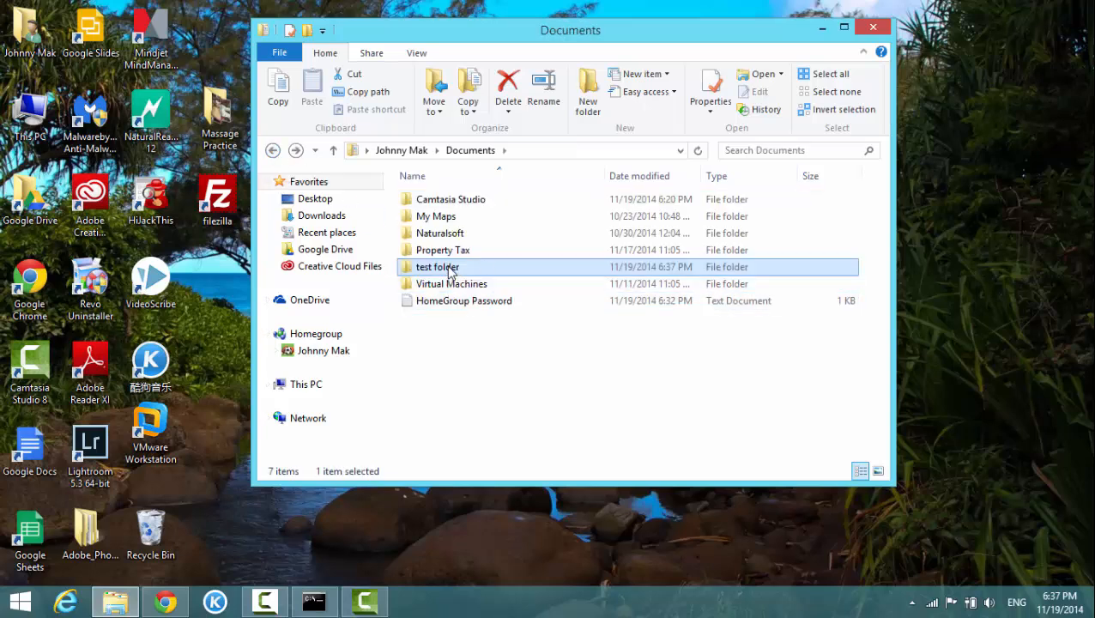
{"action": "double_click", "coordinate": [438, 267]}
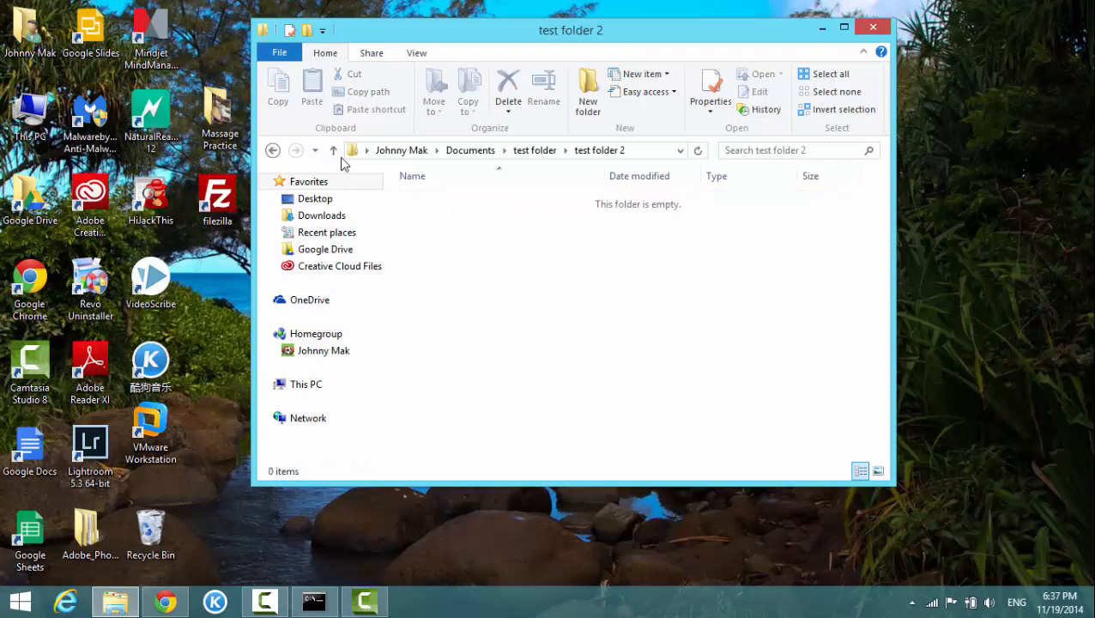
{"action": "left_click", "coordinate": [333, 150]}
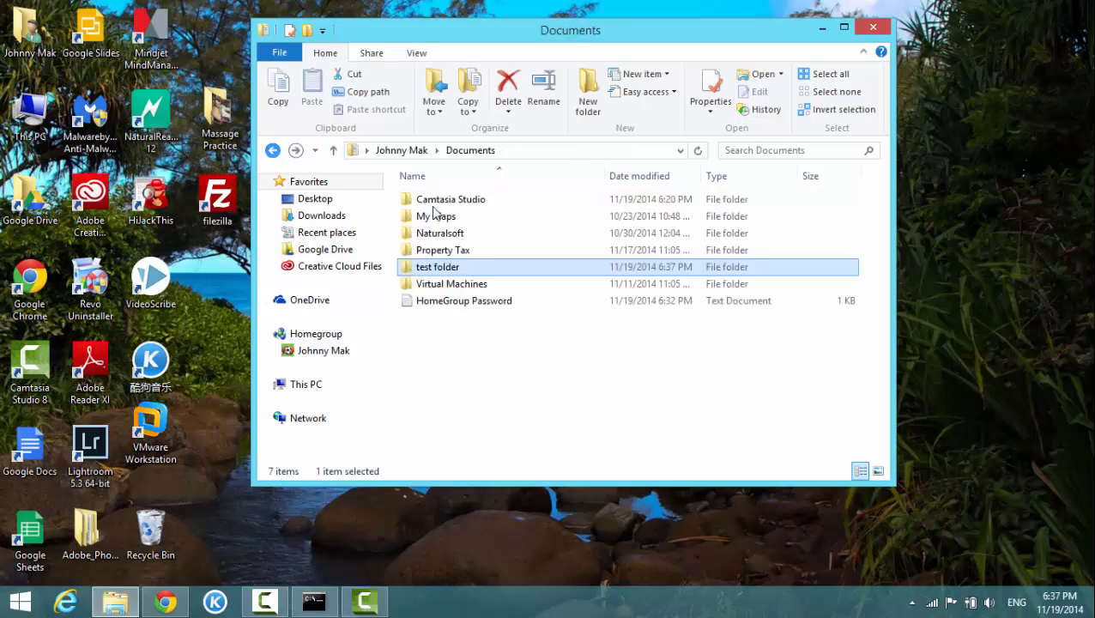